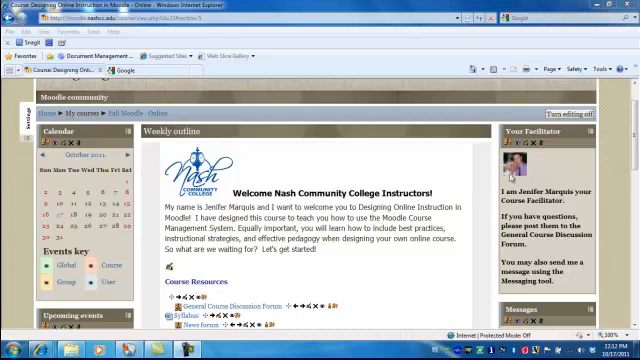
{"action": "mouse_move", "coordinate": [512, 178]}
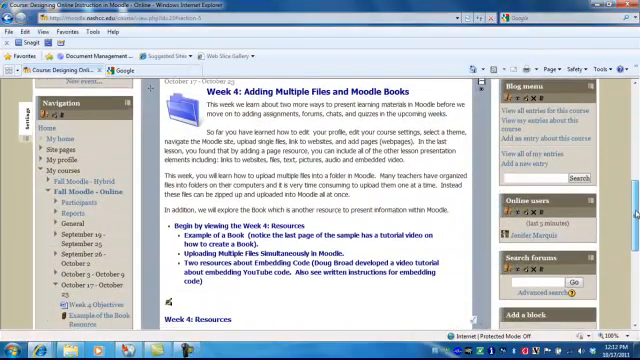
Step: Scroll the course page down to the Week 4 section and its Add a resource dropdown
{"action": "scroll", "scroll_direction": "down", "scroll_amount": 3}
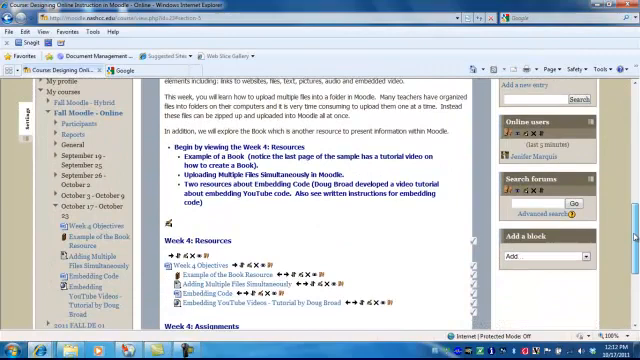
{"action": "scroll", "scroll_direction": "down", "scroll_amount": 3}
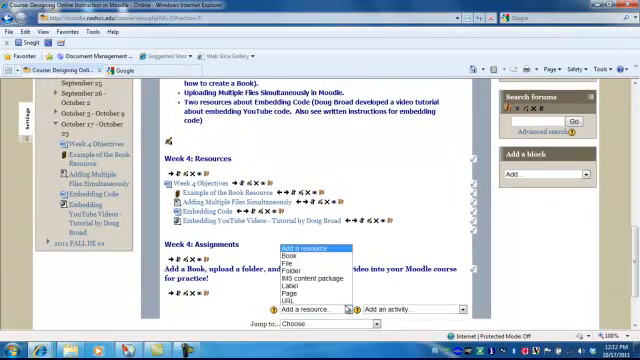
Step: Add a Book named 'Books in Moodle' with summary 'Books in Moodle are a great way to present ideas'
{"action": "left_click", "coordinate": [292, 256]}
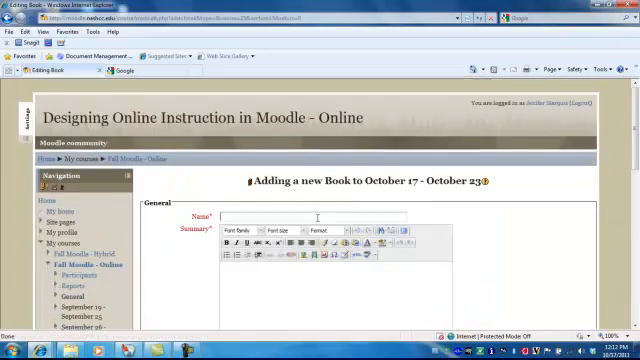
{"action": "type", "text": "Books I"}
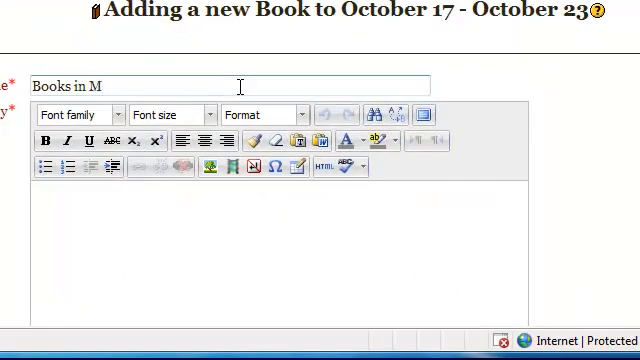
{"action": "type", "text": "oodle"}
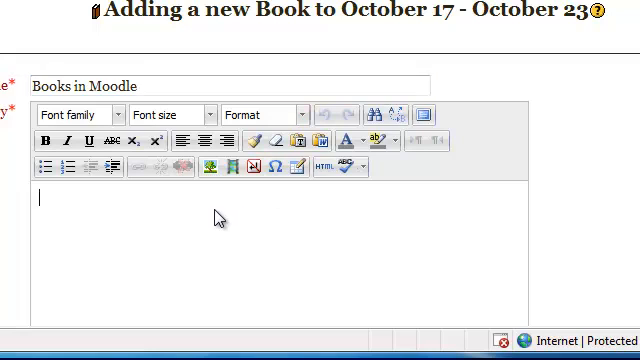
{"action": "type", "text": "Books in M"}
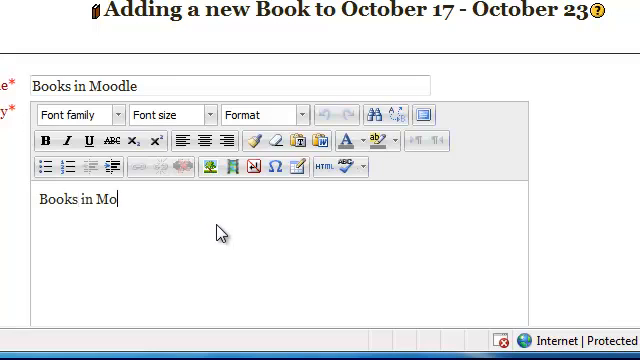
{"action": "type", "text": "odle are a great w"}
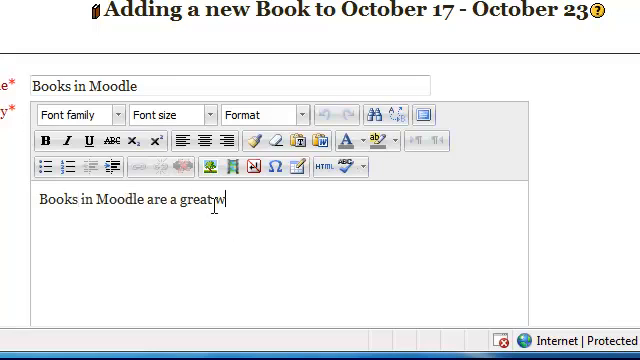
{"action": "type", "text": "way to present ideas."}
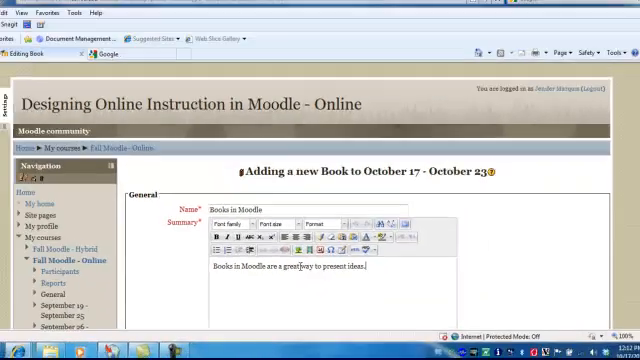
Step: Set the book's Chapter numbering option in the remaining settings
{"action": "scroll", "scroll_direction": "down", "scroll_amount": 3}
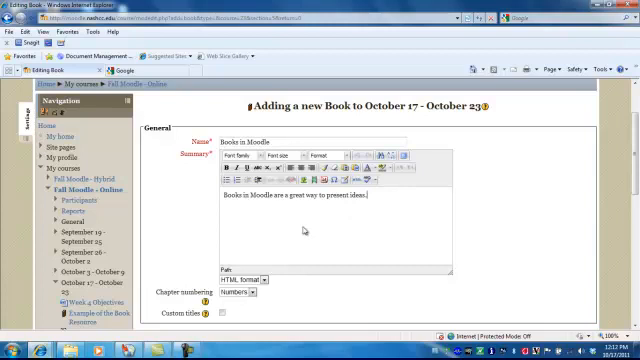
{"action": "scroll", "scroll_direction": "down", "scroll_amount": 3}
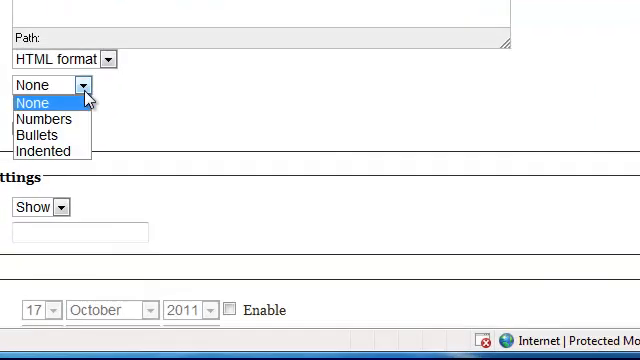
{"action": "left_click", "coordinate": [44, 120]}
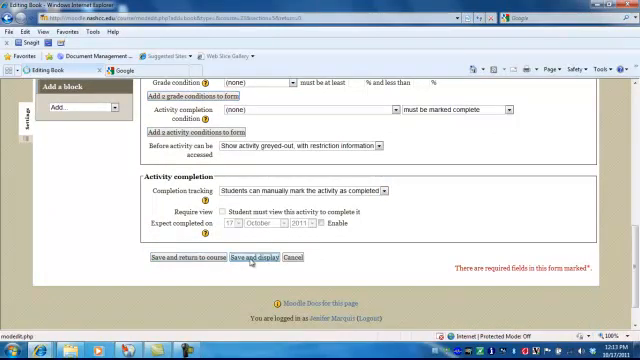
Step: Save the book and create chapter 'Intro to Books' with content 'Books are great...'
{"action": "left_click", "coordinate": [252, 260]}
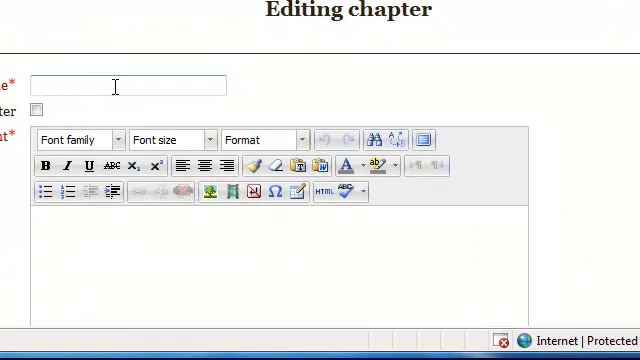
{"action": "type", "text": "Intro to"}
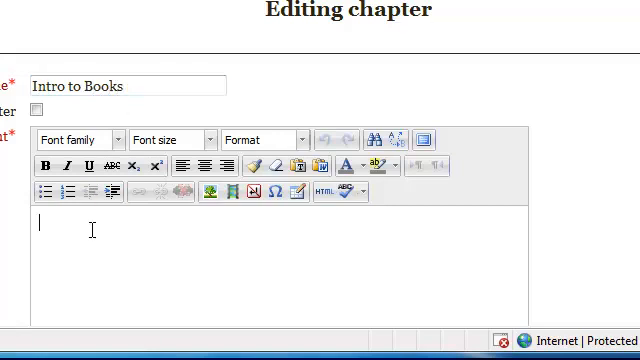
{"action": "type", "text": "Boo"}
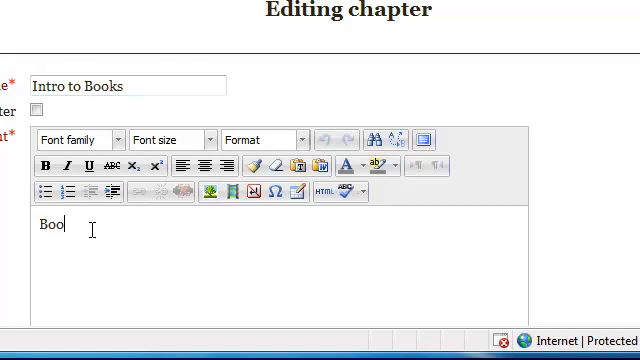
{"action": "type", "text": "ks"}
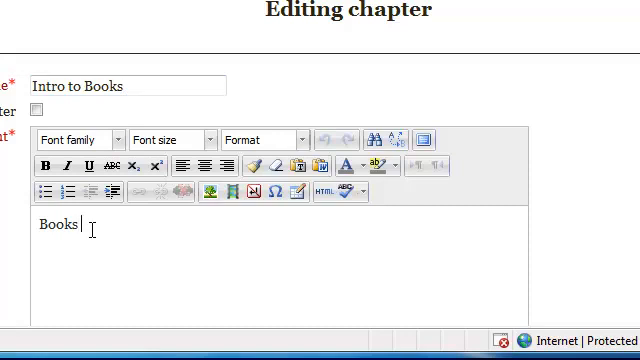
{"action": "type", "text": "are great..."}
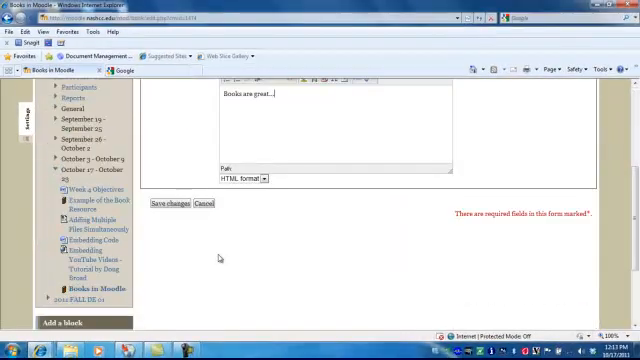
{"action": "left_click", "coordinate": [174, 204]}
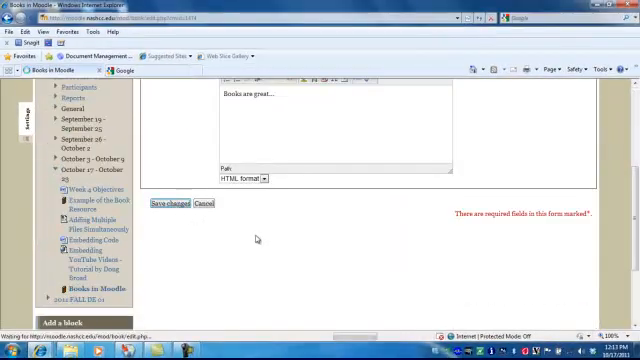
{"action": "left_click", "coordinate": [172, 204]}
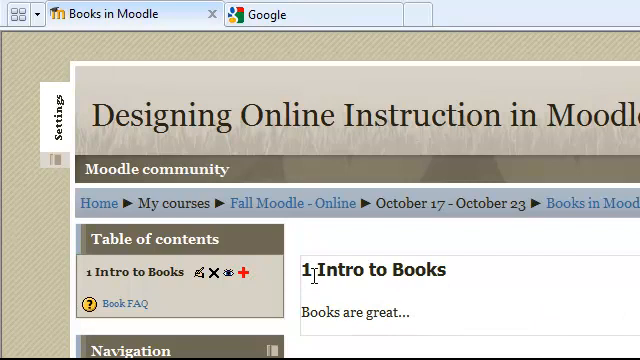
{"action": "mouse_move", "coordinate": [418, 332]}
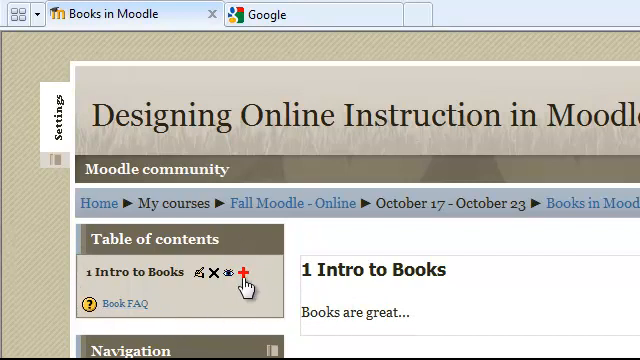
{"action": "mouse_move", "coordinate": [244, 272]}
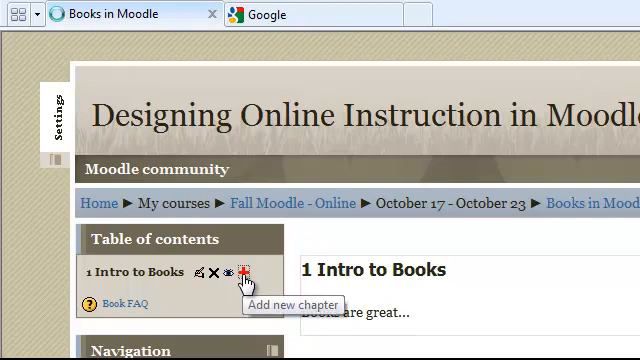
Step: Start a new chapter titled 'Getting Started with Books'
{"action": "left_click", "coordinate": [244, 272]}
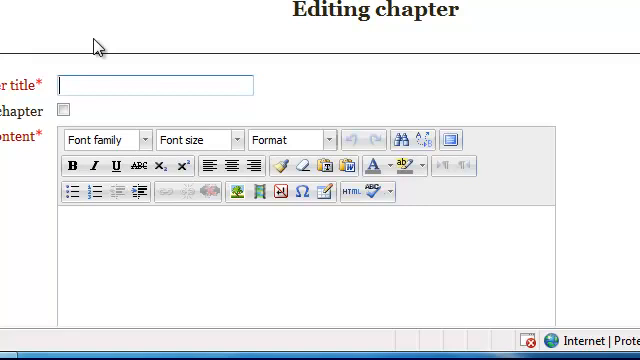
{"action": "type", "text": "Getting Started with Books"}
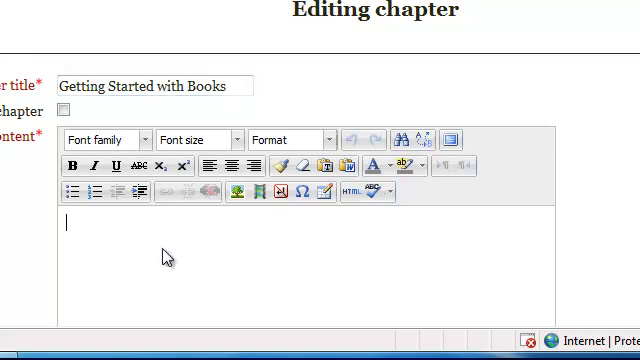
{"action": "type", "text": "Get"}
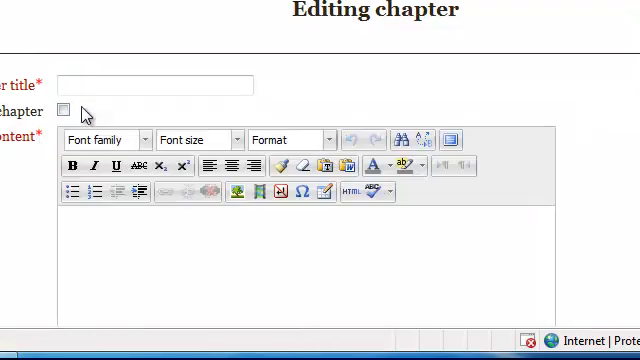
Step: Make the chapter a subchapter named 'Adding Content' with matching text and save it
{"action": "left_click", "coordinate": [66, 110]}
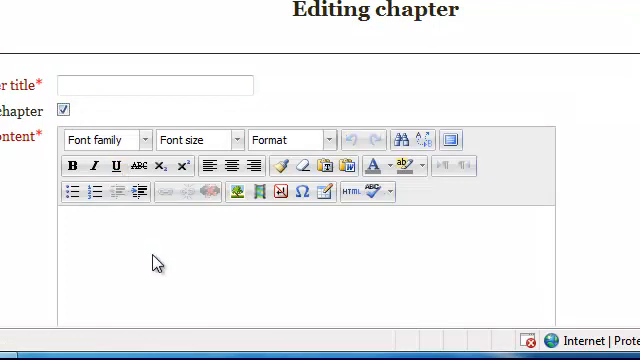
{"action": "left_click", "coordinate": [156, 84]}
{"action": "type", "text": "Adding Content"}
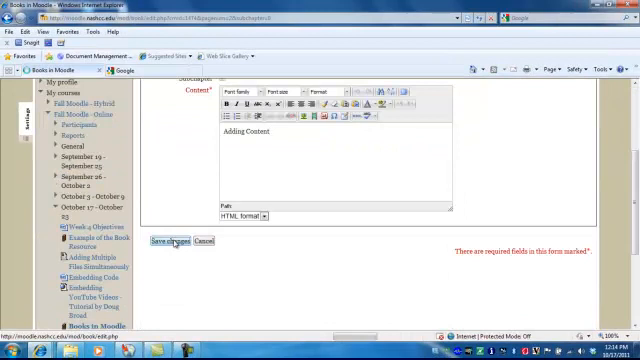
{"action": "left_click", "coordinate": [172, 240]}
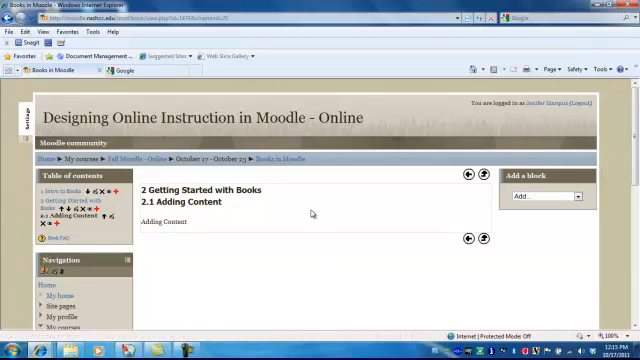
{"action": "mouse_move", "coordinate": [468, 238]}
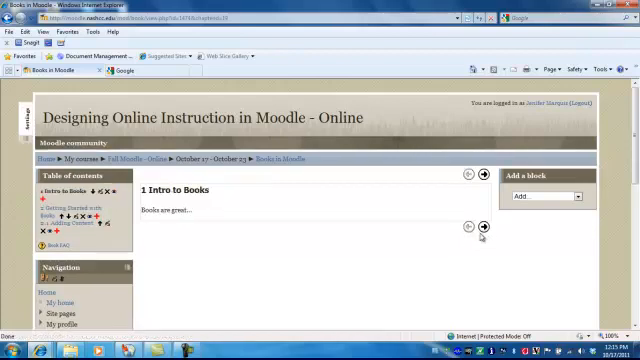
Step: Move through the book's chapters with the next-arrow button back to 'Intro to Books'
{"action": "left_click", "coordinate": [484, 228]}
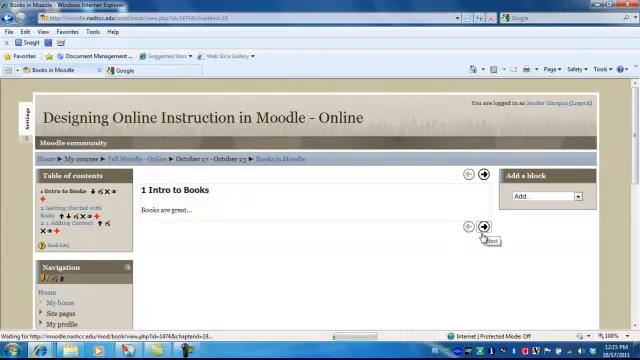